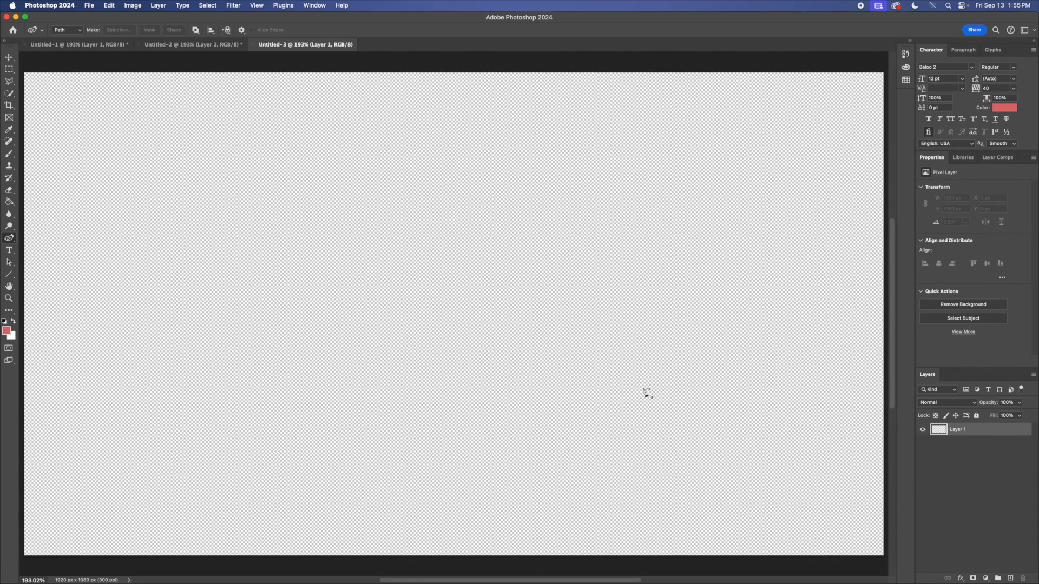
{"action": "mouse_move", "coordinate": [601, 388]}
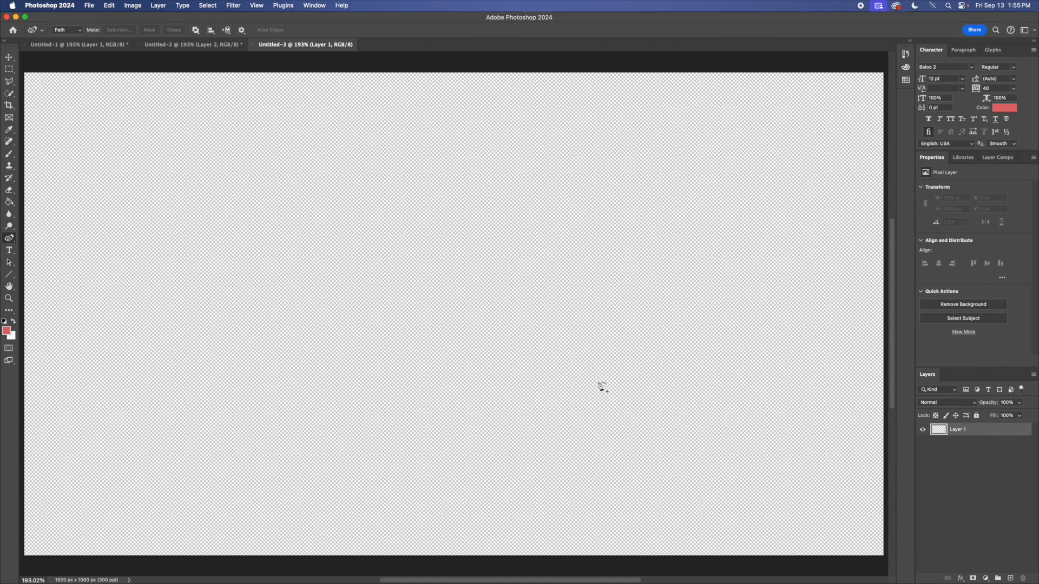
{"action": "mouse_move", "coordinate": [12, 226]}
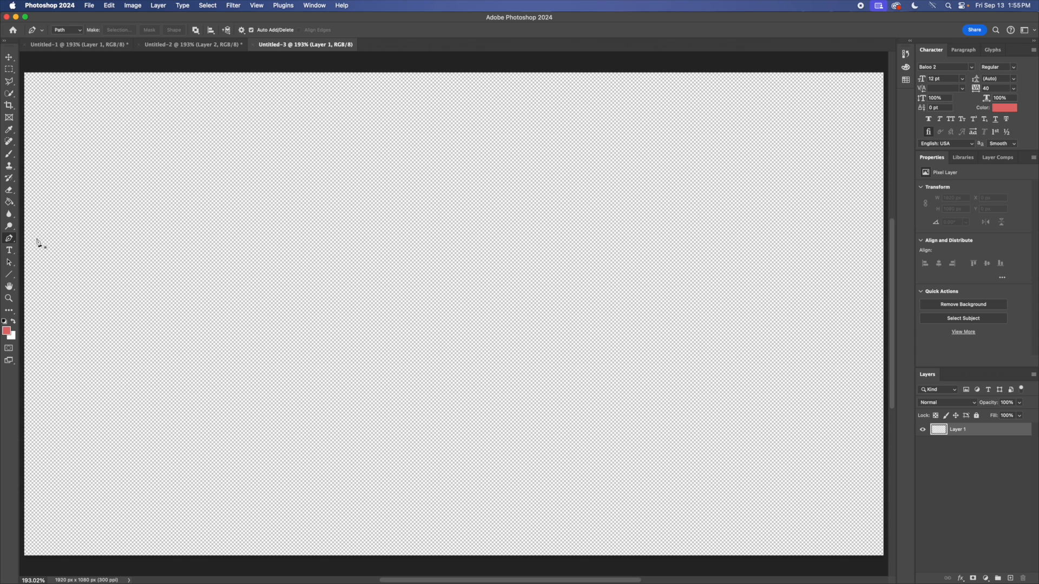
{"action": "mouse_move", "coordinate": [17, 243]}
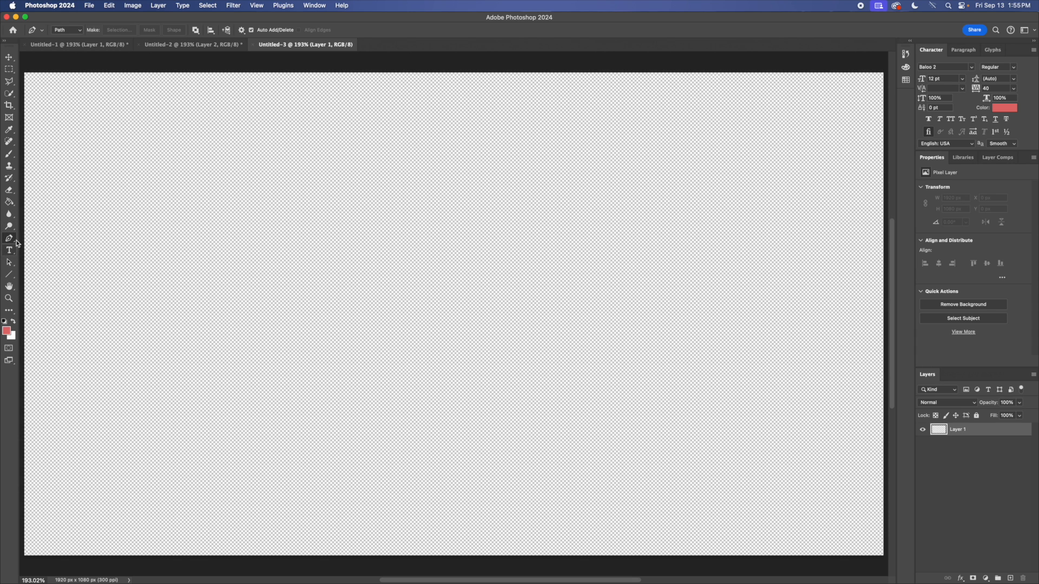
Switch to the Curvature Pen Tool from the pen tool flyout.
{"action": "left_click", "coordinate": [9, 237]}
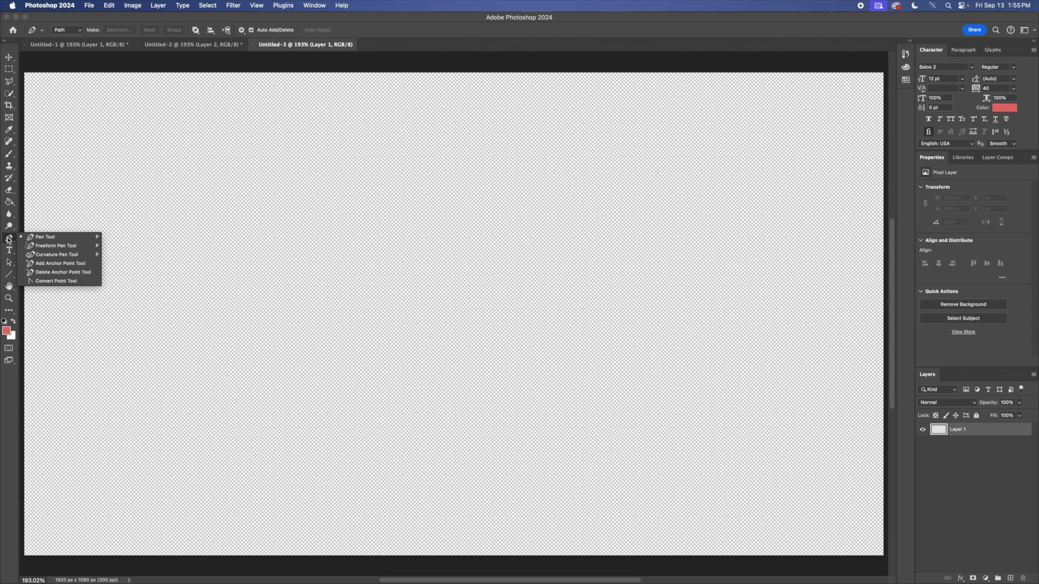
{"action": "mouse_move", "coordinate": [51, 258]}
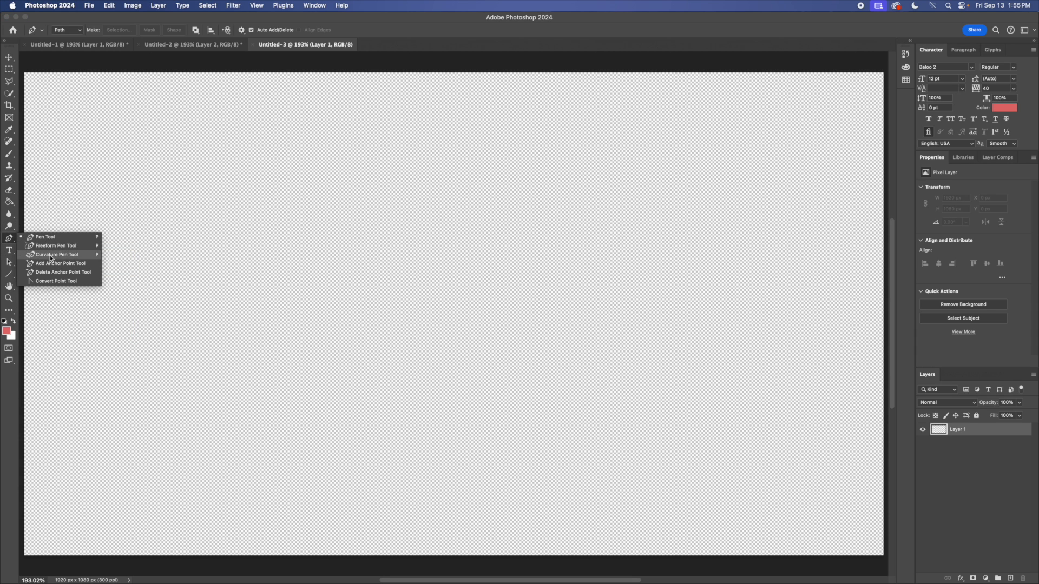
{"action": "left_click", "coordinate": [57, 254]}
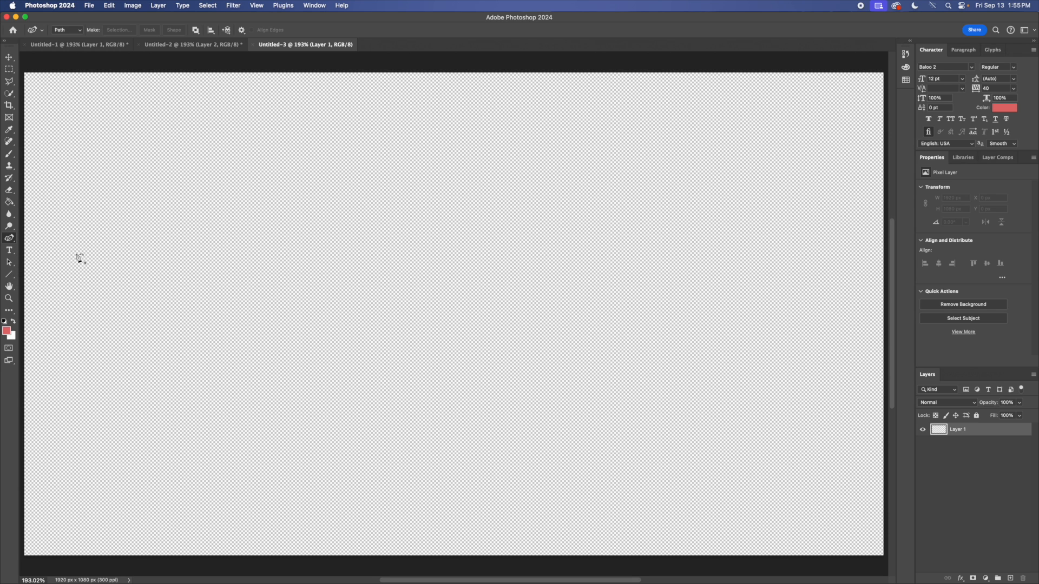
{"action": "mouse_move", "coordinate": [418, 324]}
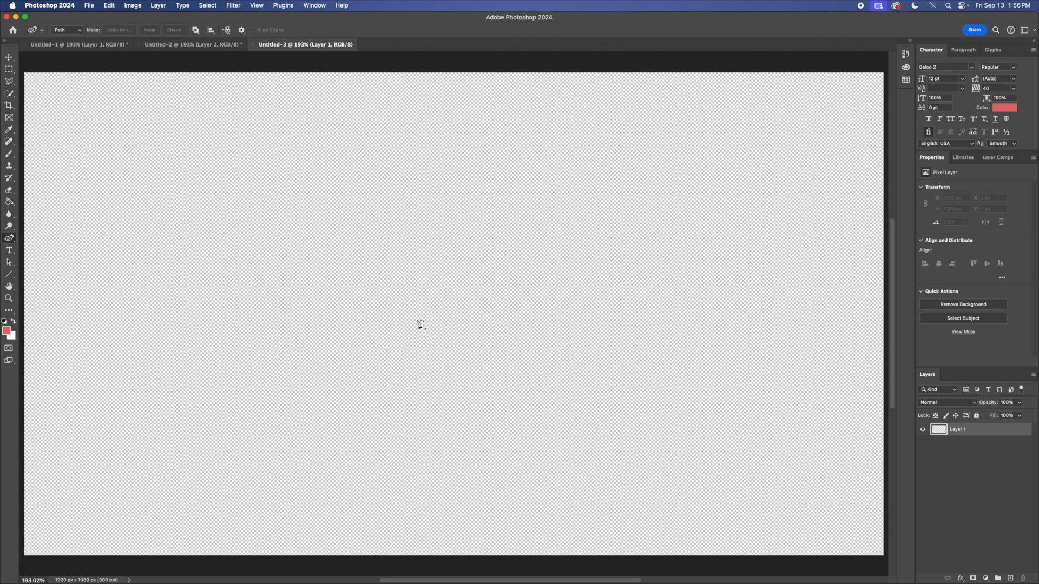
{"action": "mouse_move", "coordinate": [222, 285]}
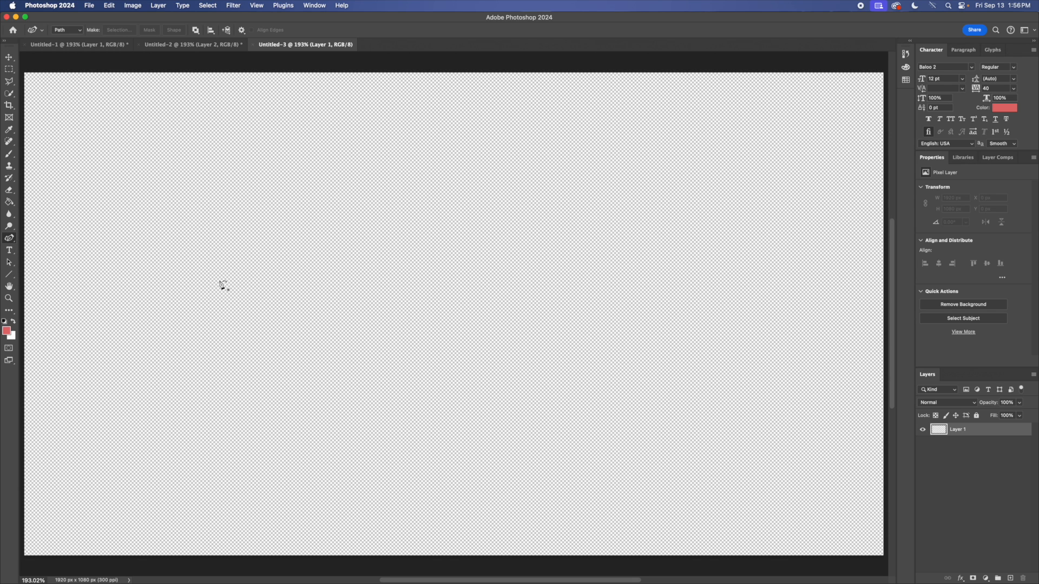
{"action": "mouse_move", "coordinate": [201, 353]}
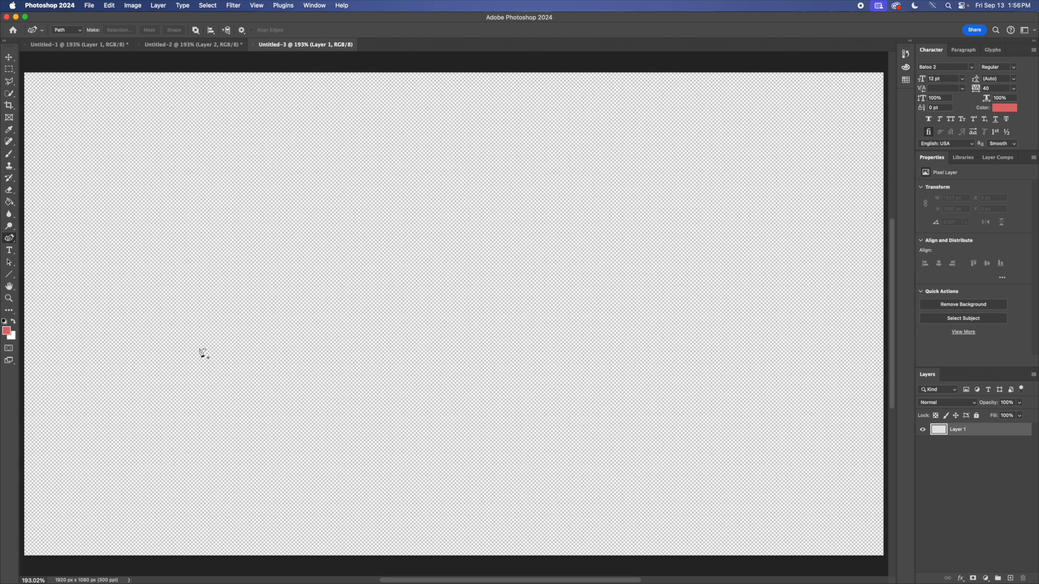
Draw the A outline from its top point, curving down the right leg and around the base.
{"action": "left_click_drag", "start_coordinate": [227, 218], "coordinate": [295, 287]}
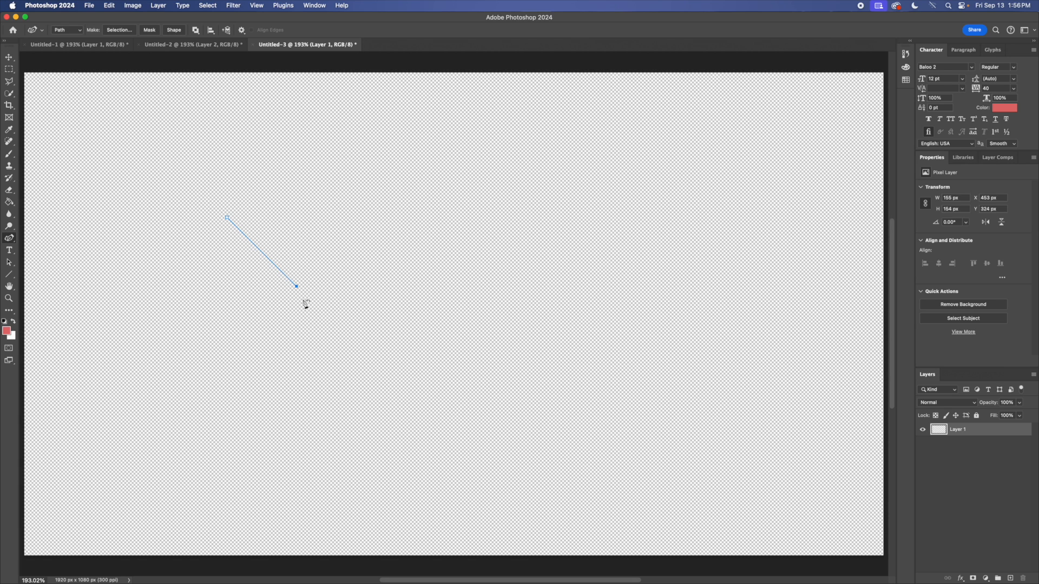
{"action": "left_click_drag", "start_coordinate": [295, 286], "coordinate": [251, 362]}
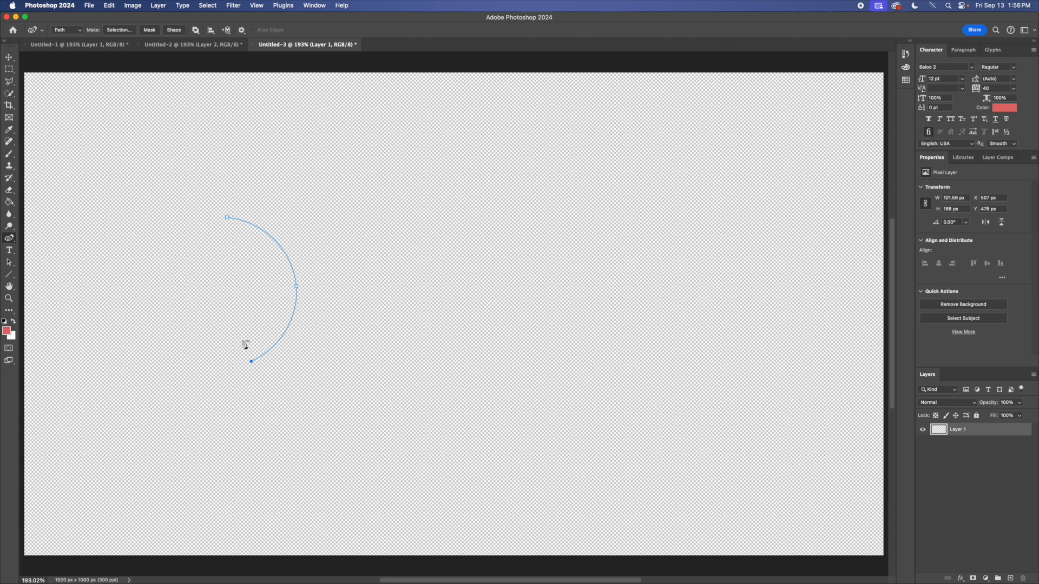
{"action": "left_click_drag", "start_coordinate": [250, 361], "coordinate": [190, 367]}
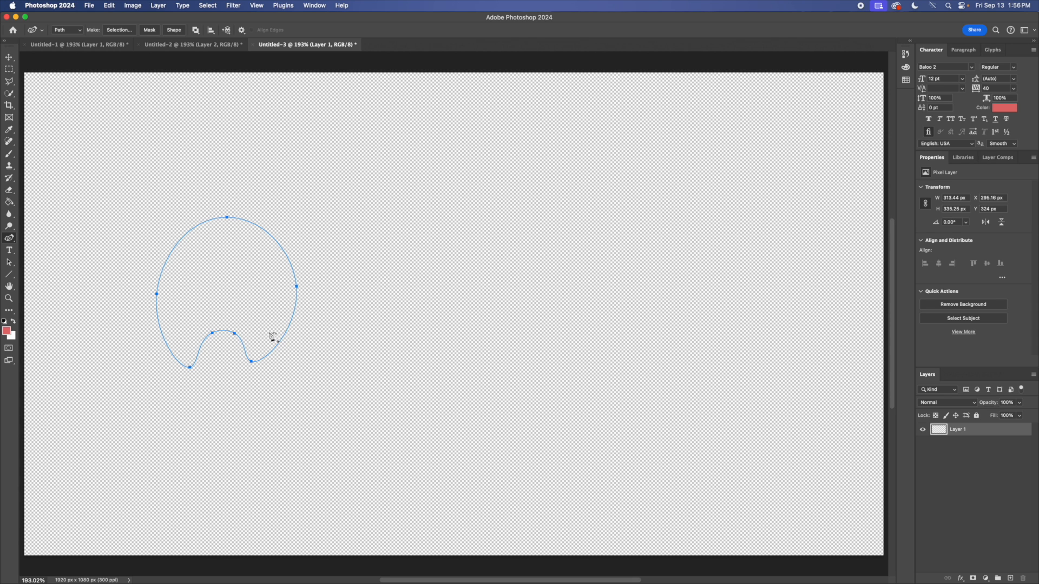
{"action": "mouse_move", "coordinate": [248, 404]}
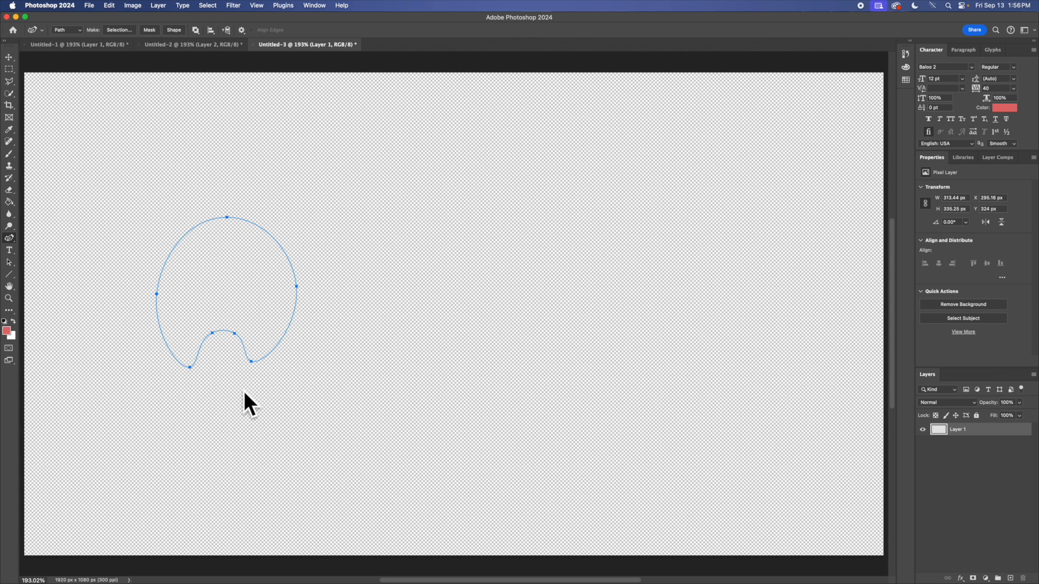
{"action": "mouse_move", "coordinate": [268, 329]}
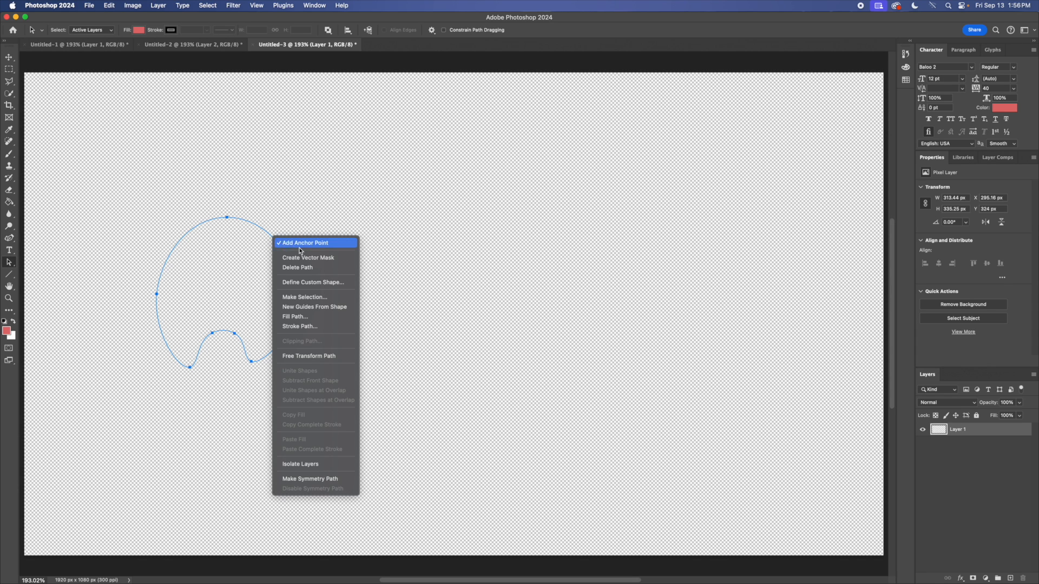
{"action": "mouse_move", "coordinate": [316, 258]}
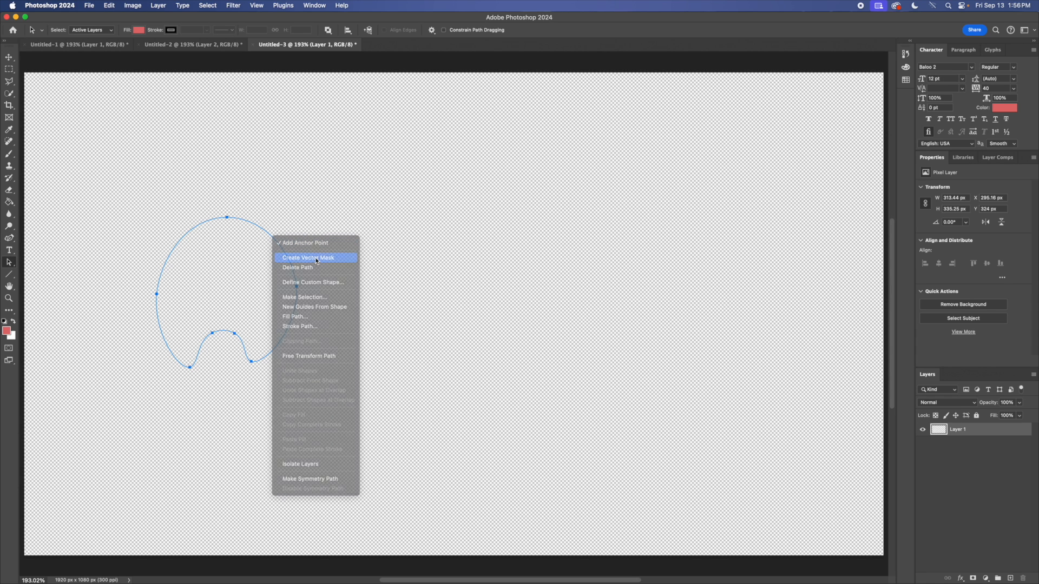
Convert the A path into a vector mask on Layer 1.
{"action": "left_click", "coordinate": [309, 258]}
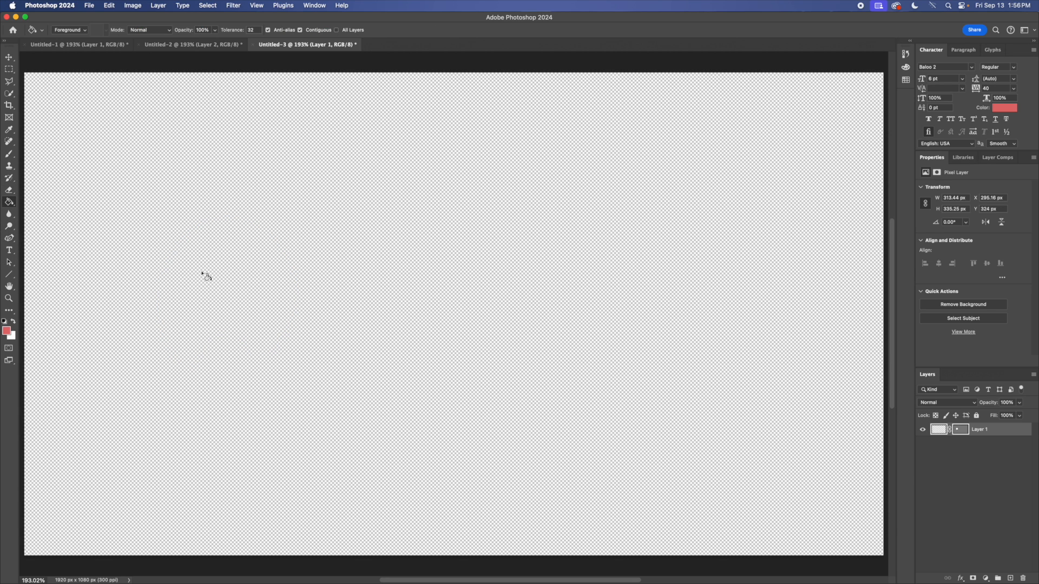
Fill the masked A red and cut the oval counter hole.
{"action": "left_click", "coordinate": [225, 295]}
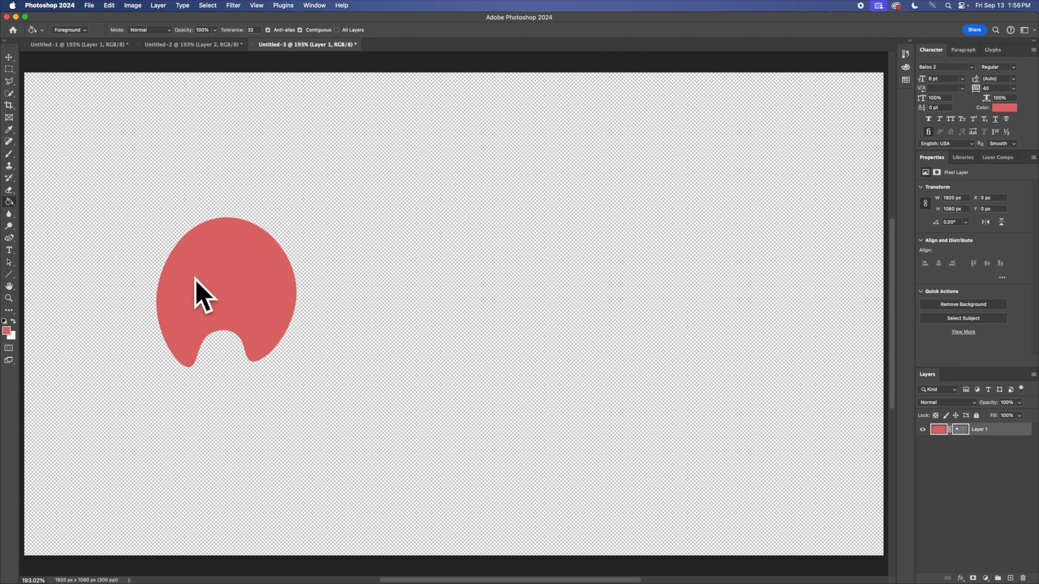
{"action": "mouse_move", "coordinate": [15, 272]}
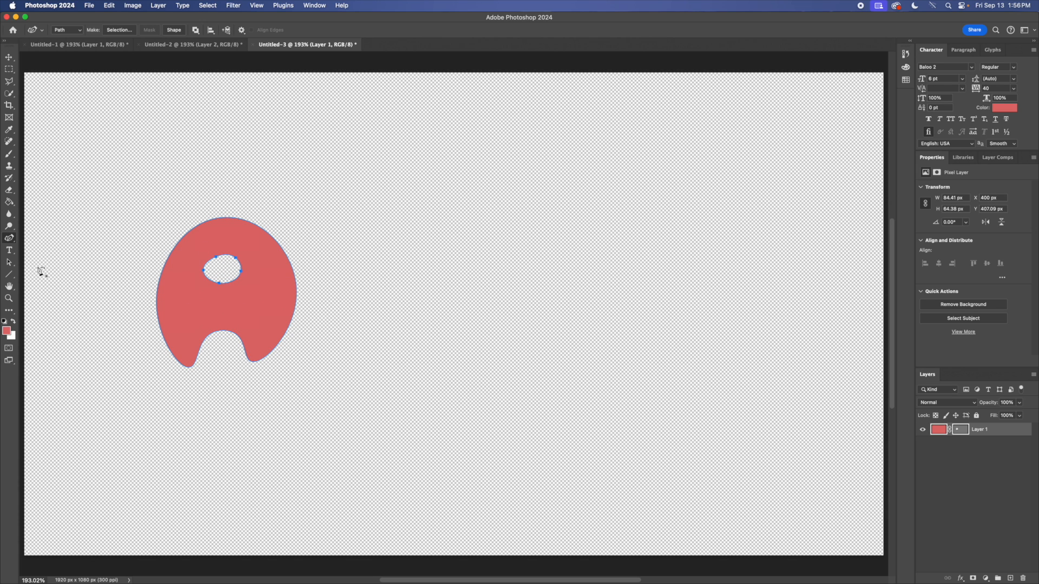
{"action": "left_click", "coordinate": [9, 262]}
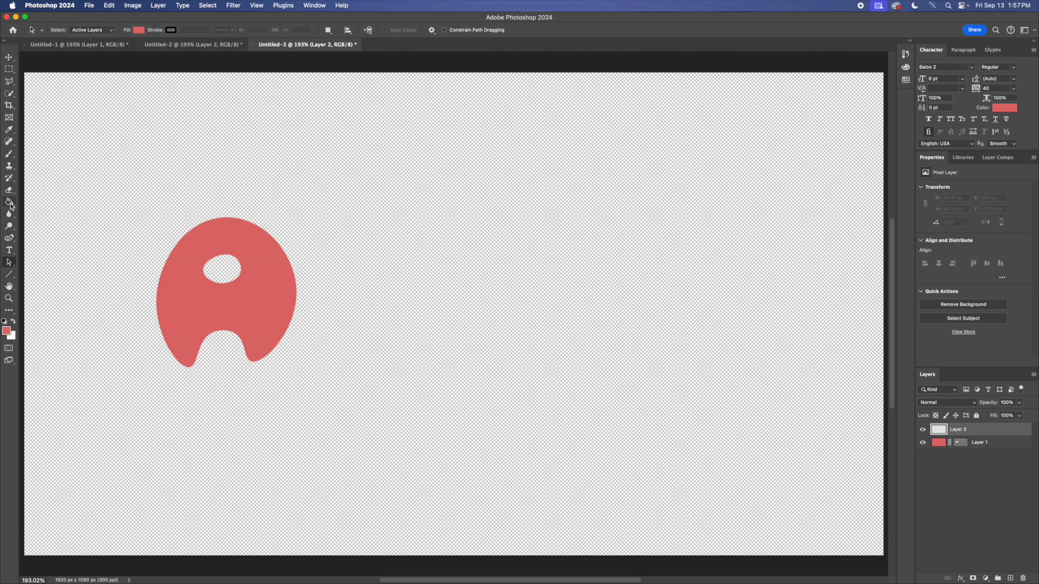
Draw the rounded L outline with the Curvature Pen to the right of the A.
{"action": "left_click", "coordinate": [10, 239]}
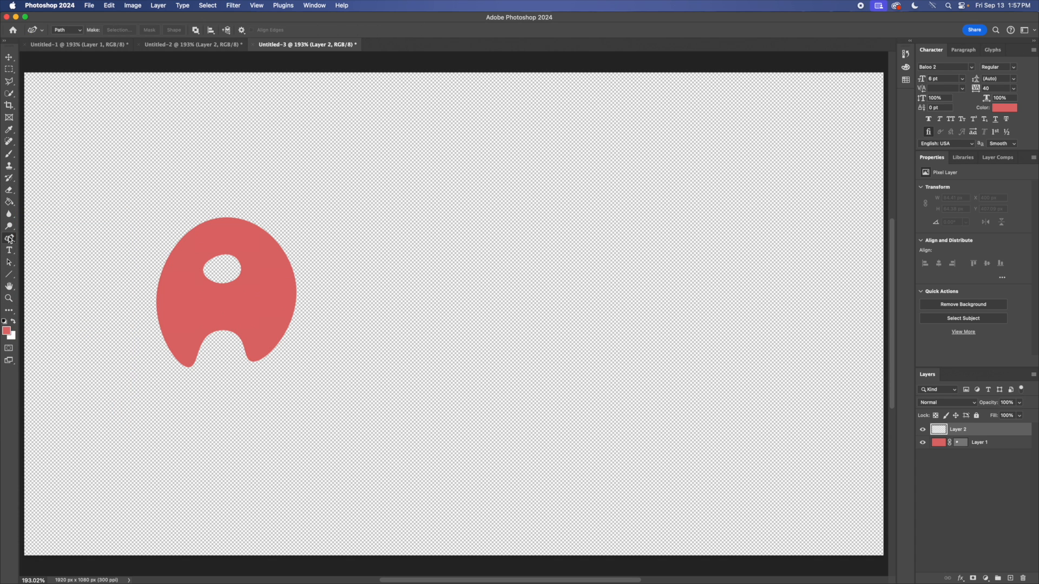
{"action": "mouse_move", "coordinate": [370, 241]}
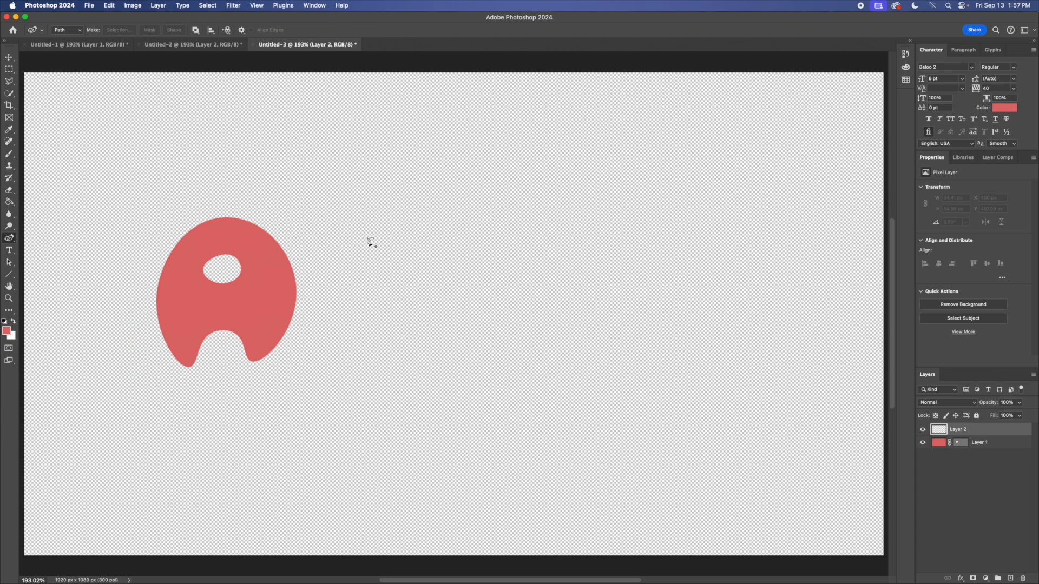
{"action": "left_click_drag", "start_coordinate": [360, 233], "coordinate": [440, 356]}
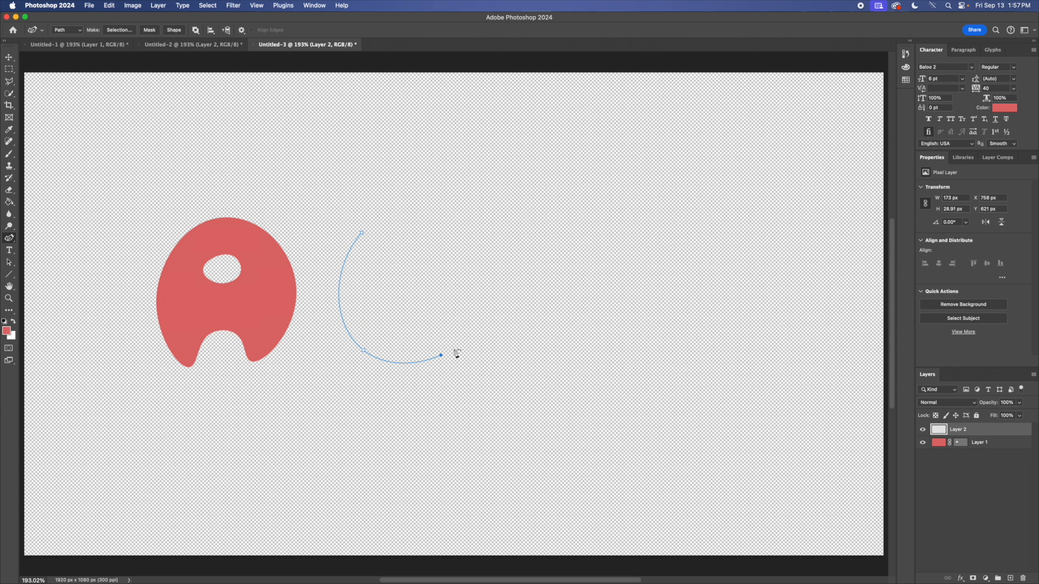
{"action": "left_click_drag", "start_coordinate": [440, 356], "coordinate": [377, 331]}
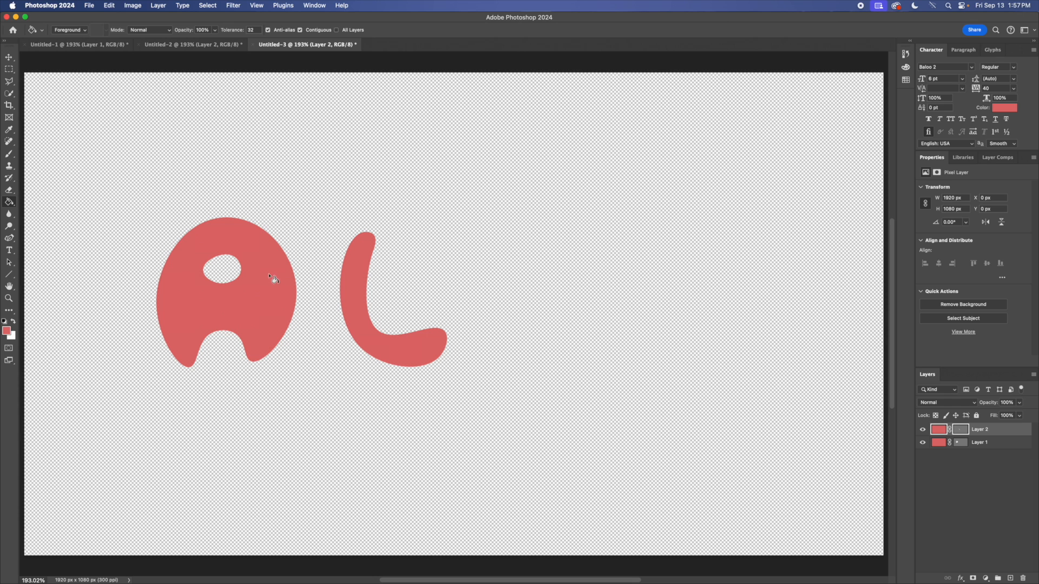
{"action": "mouse_move", "coordinate": [60, 253]}
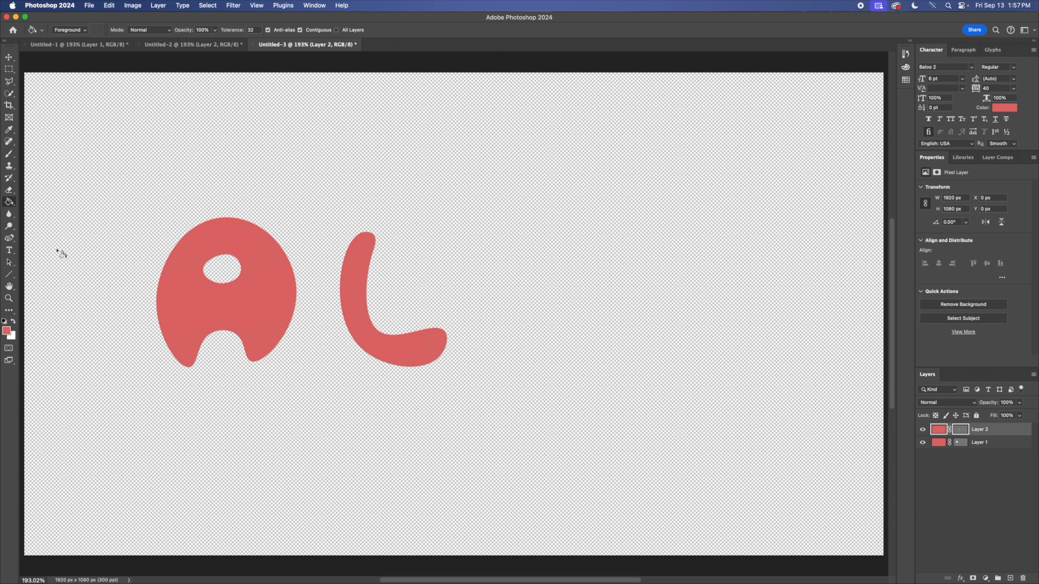
{"action": "mouse_move", "coordinate": [845, 9]}
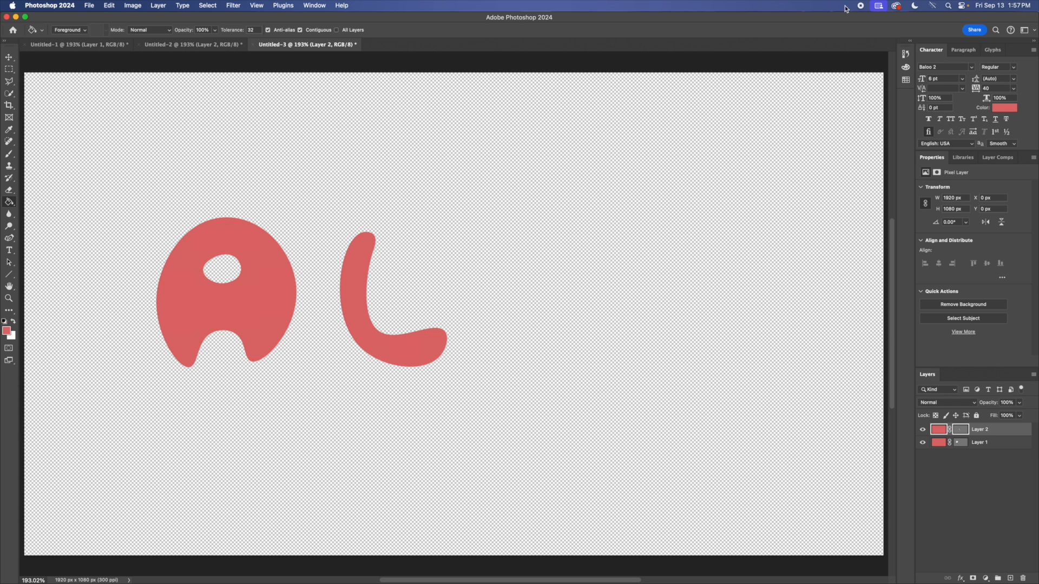